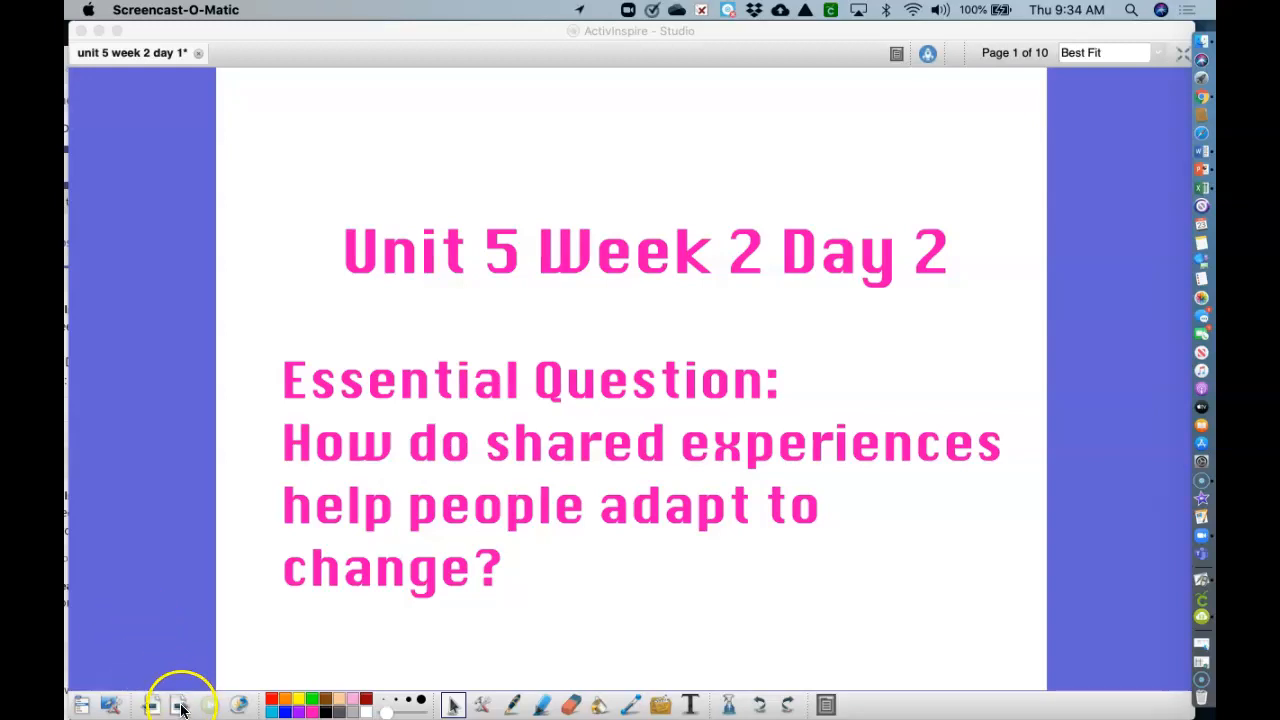
- Advance from the title page to page 2, the Historical Fiction genre page
{"action": "left_click", "coordinate": [181, 705]}
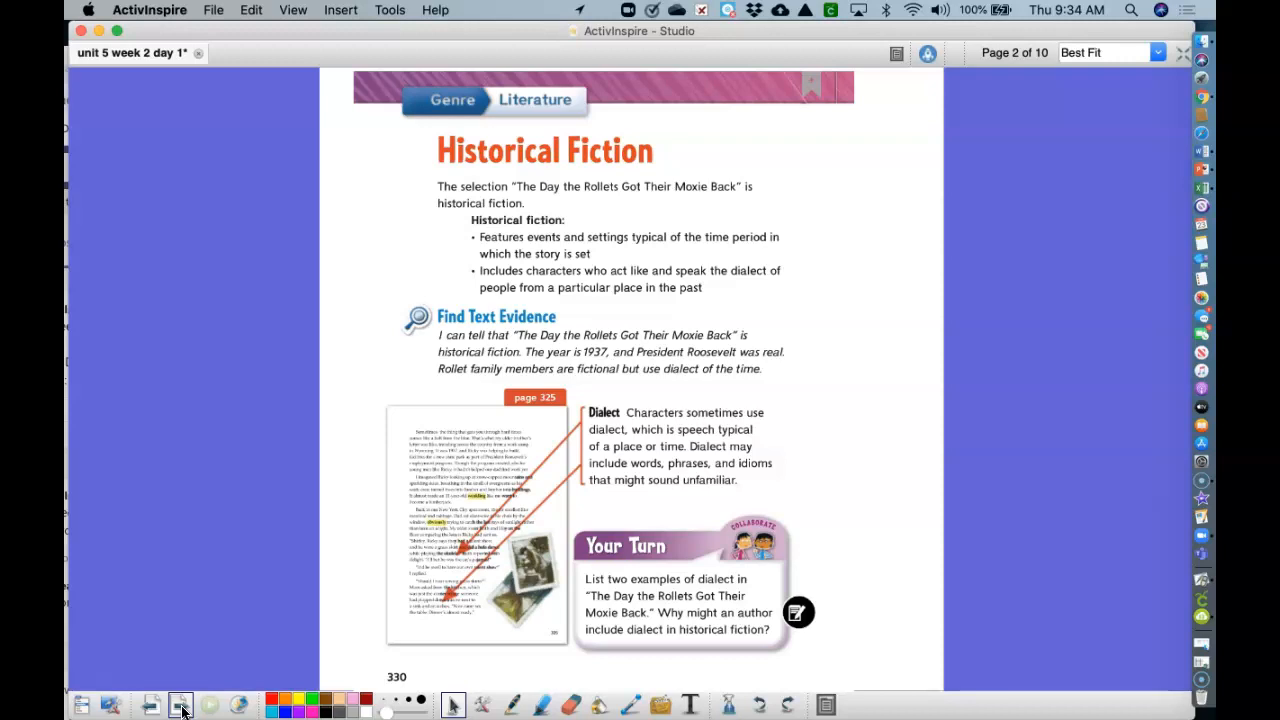
{"action": "mouse_move", "coordinate": [193, 645]}
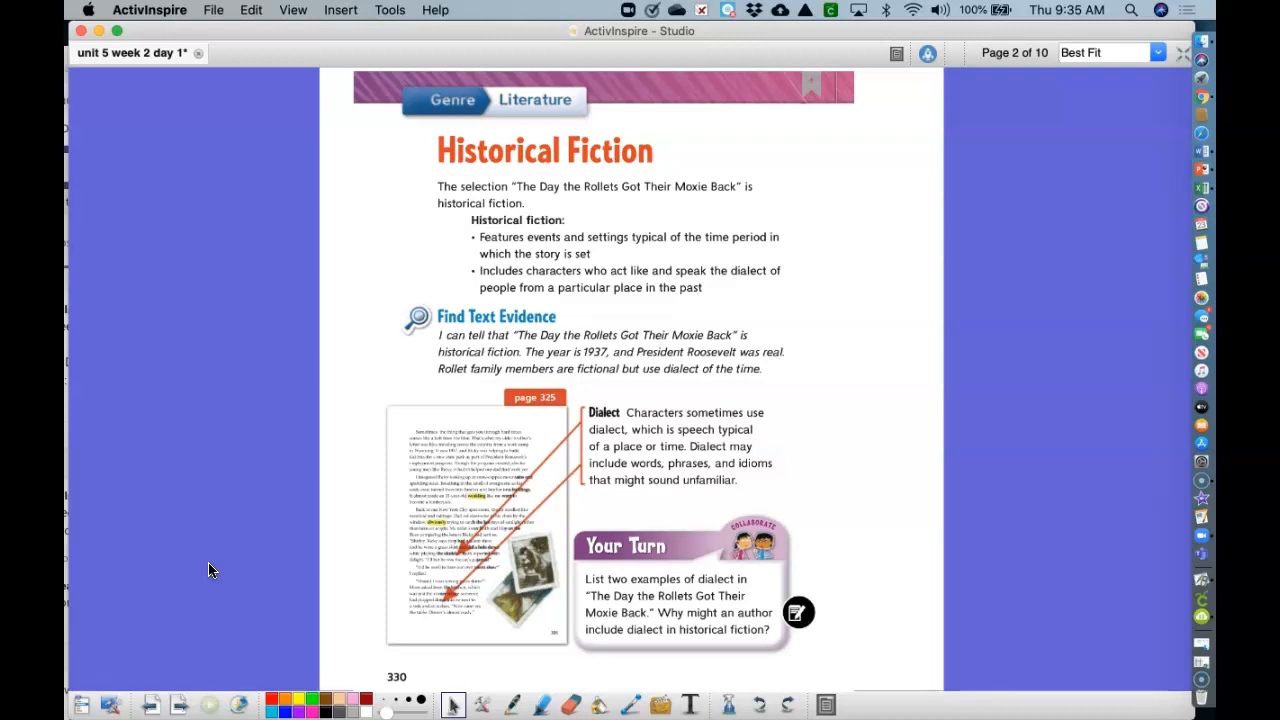
{"action": "mouse_move", "coordinate": [175, 690]}
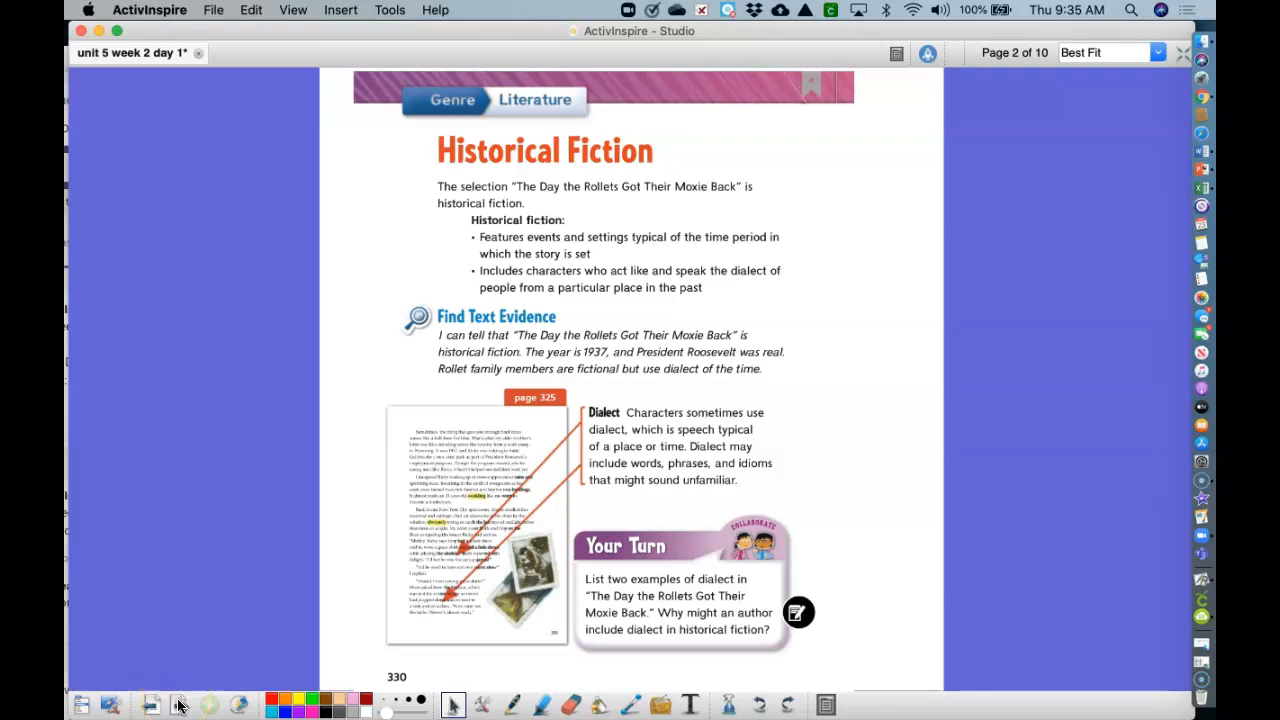
- Page forward to page 4, the story passage highlighting weakling and obviously
{"action": "left_click", "coordinate": [181, 705]}
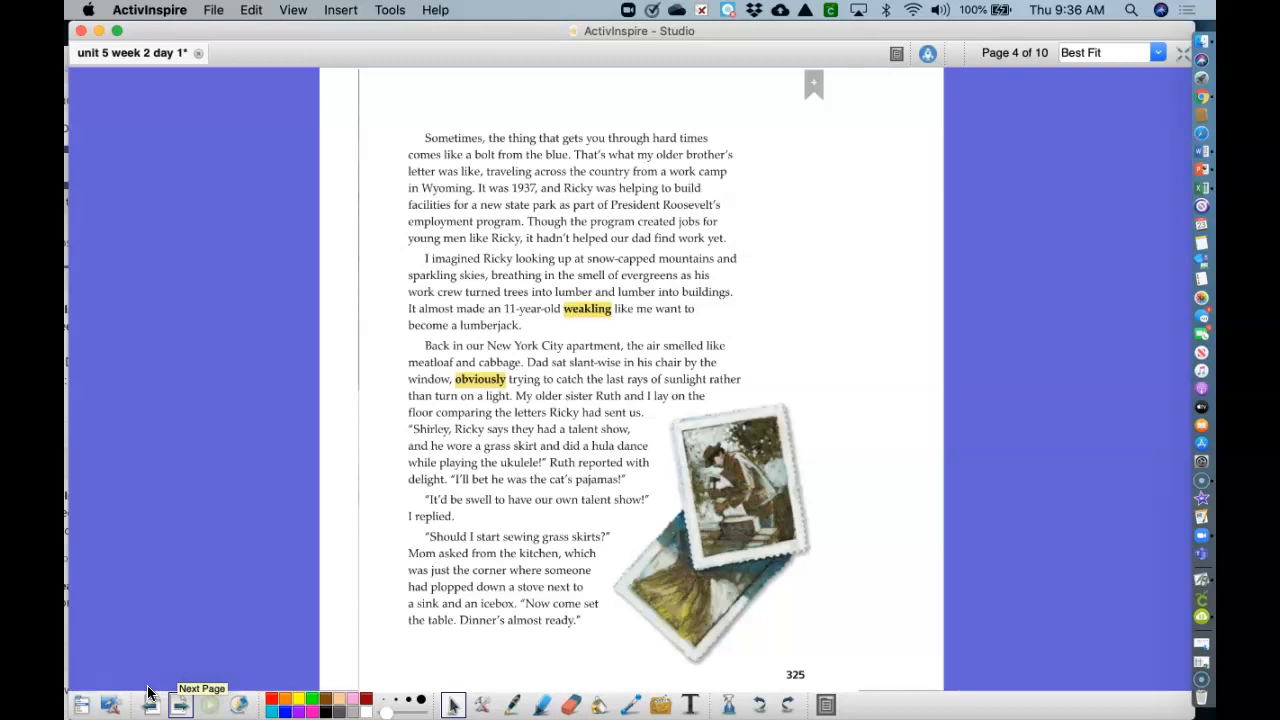
{"action": "mouse_move", "coordinate": [180, 705]}
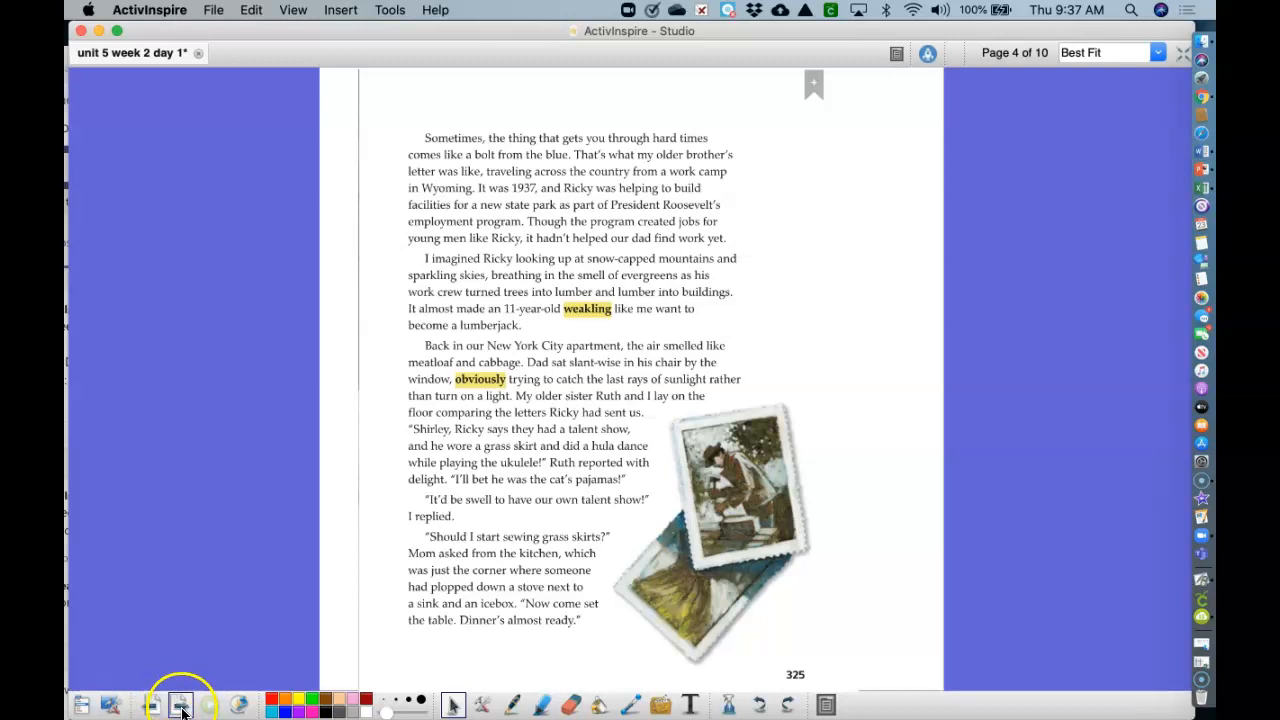
{"action": "left_click", "coordinate": [180, 705]}
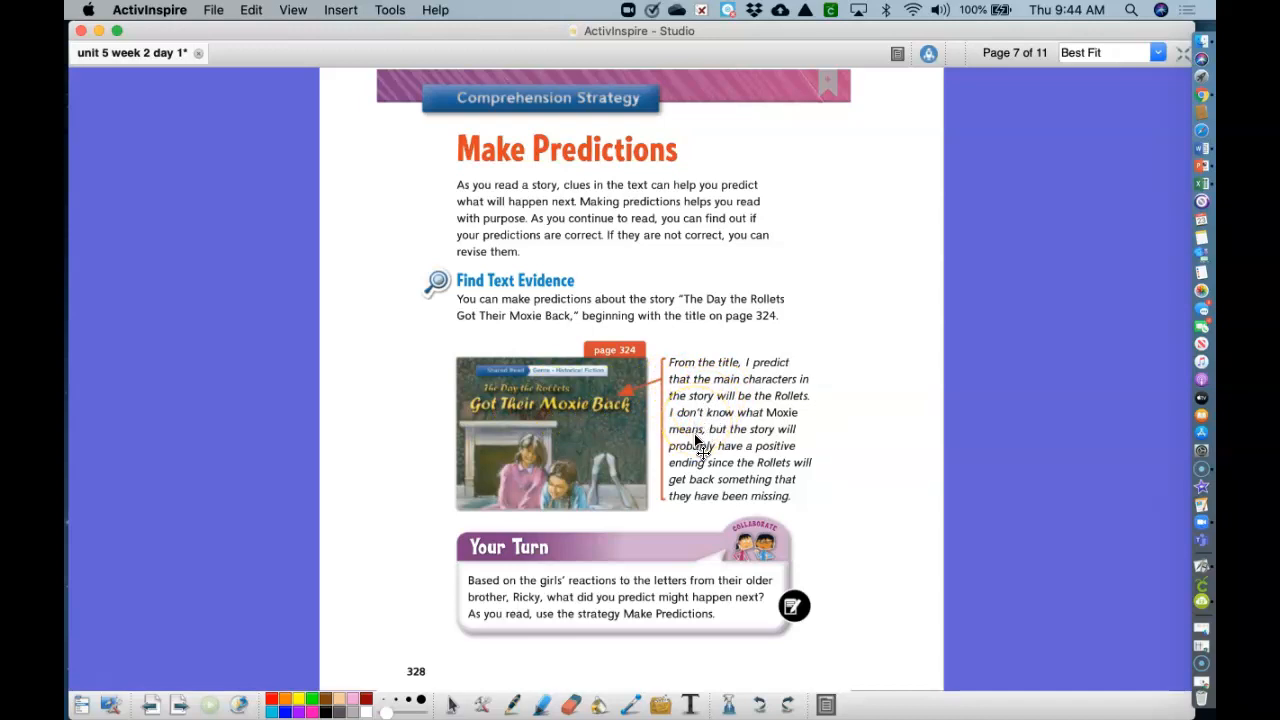
{"action": "mouse_move", "coordinate": [692, 460]}
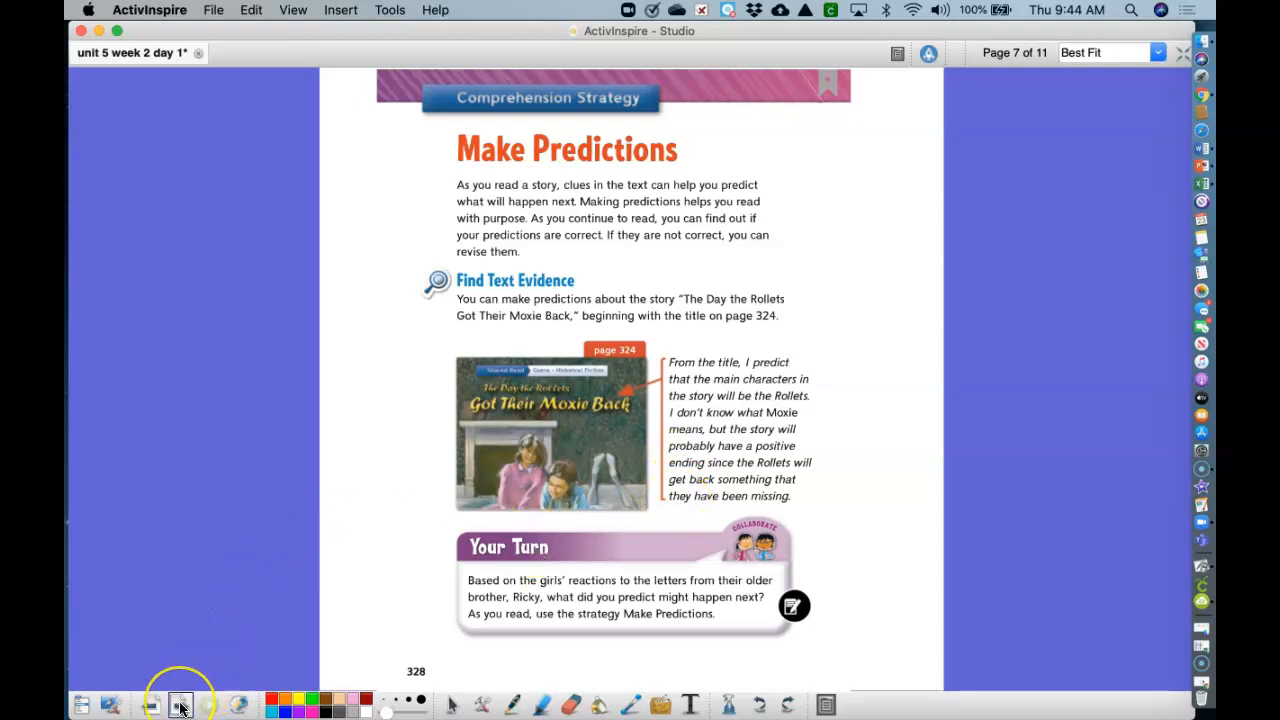
- Advance the flipchart past Make Predictions to the Compare and Contrast page
{"action": "left_click", "coordinate": [180, 705]}
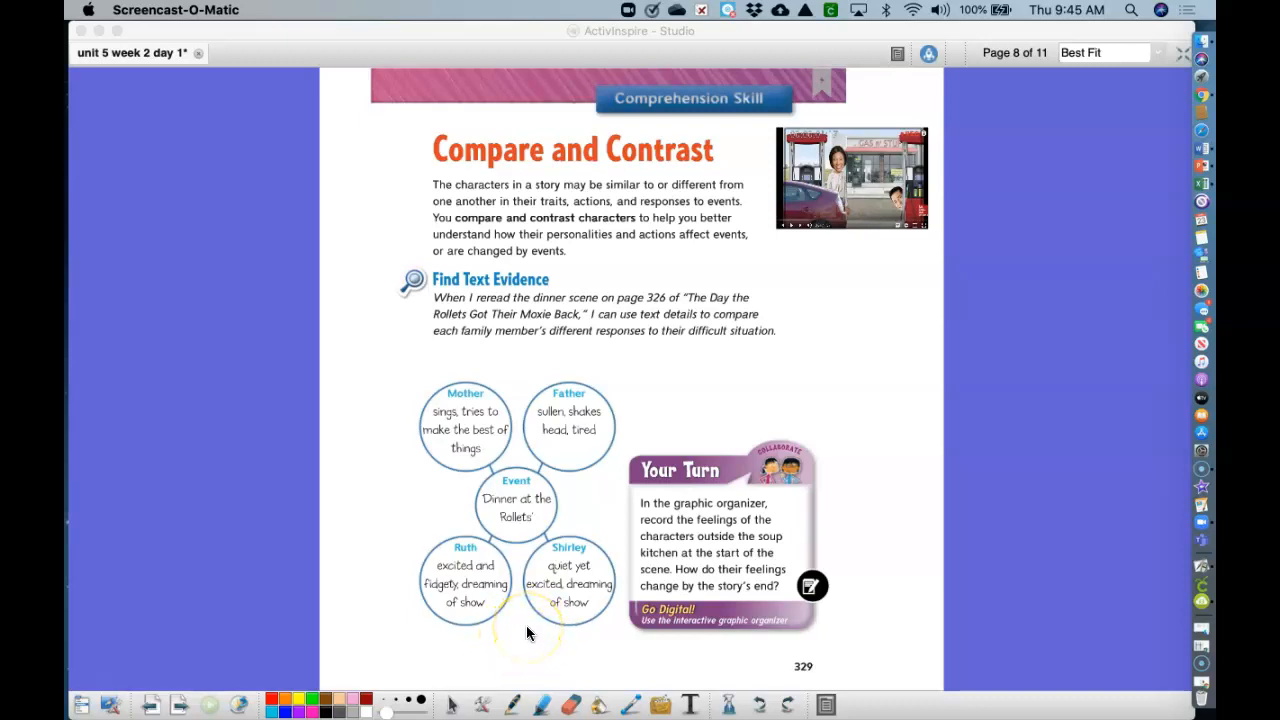
{"action": "mouse_move", "coordinate": [283, 620]}
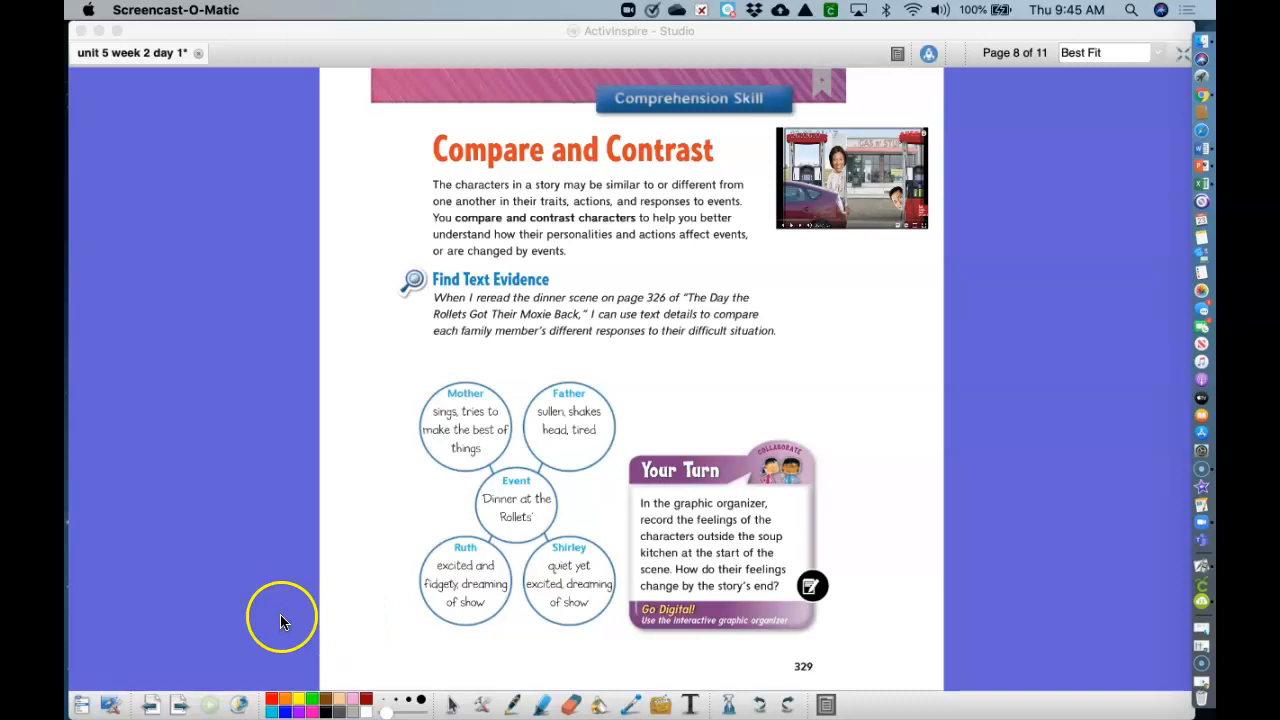
{"action": "mouse_move", "coordinate": [178, 710]}
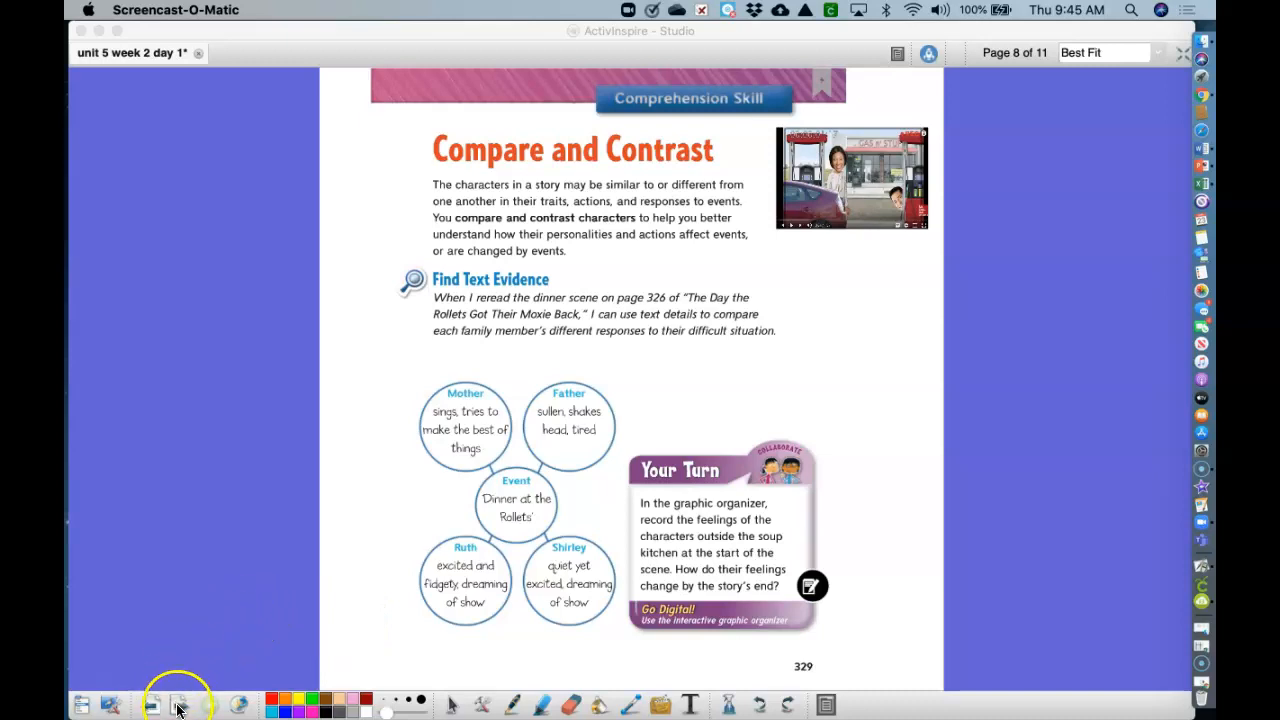
{"action": "left_click", "coordinate": [180, 705]}
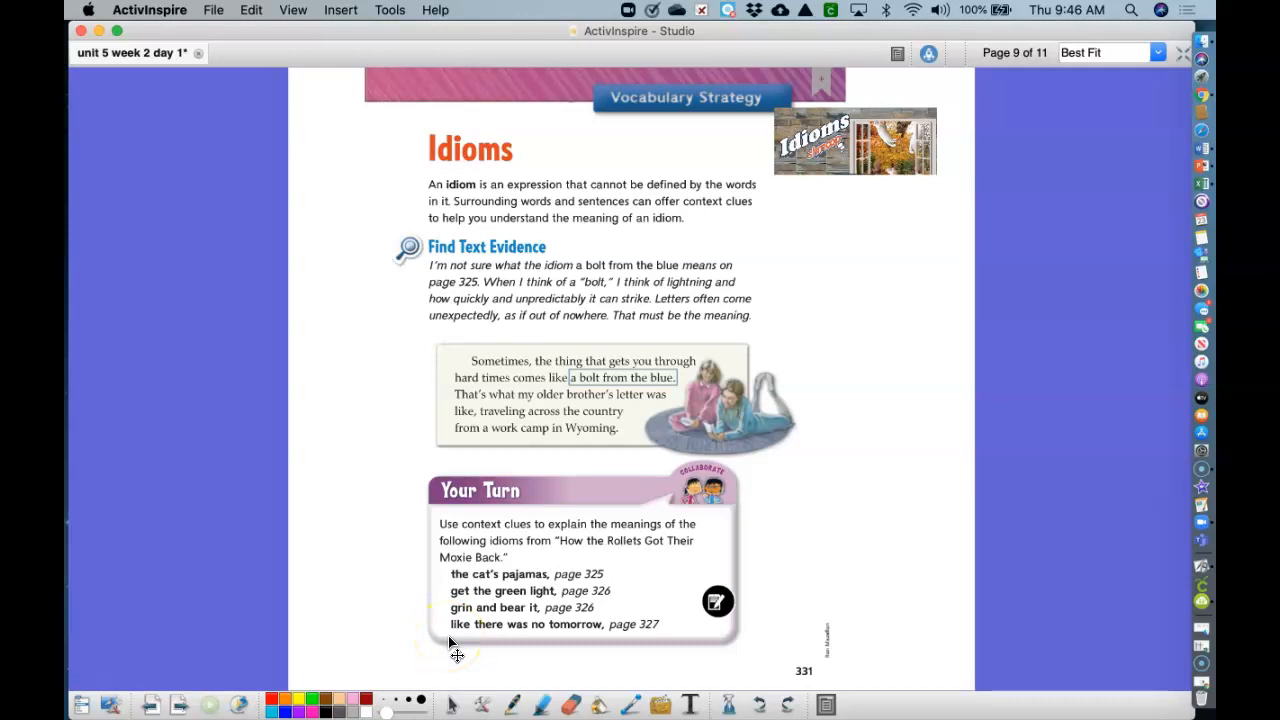
{"action": "mouse_move", "coordinate": [428, 438]}
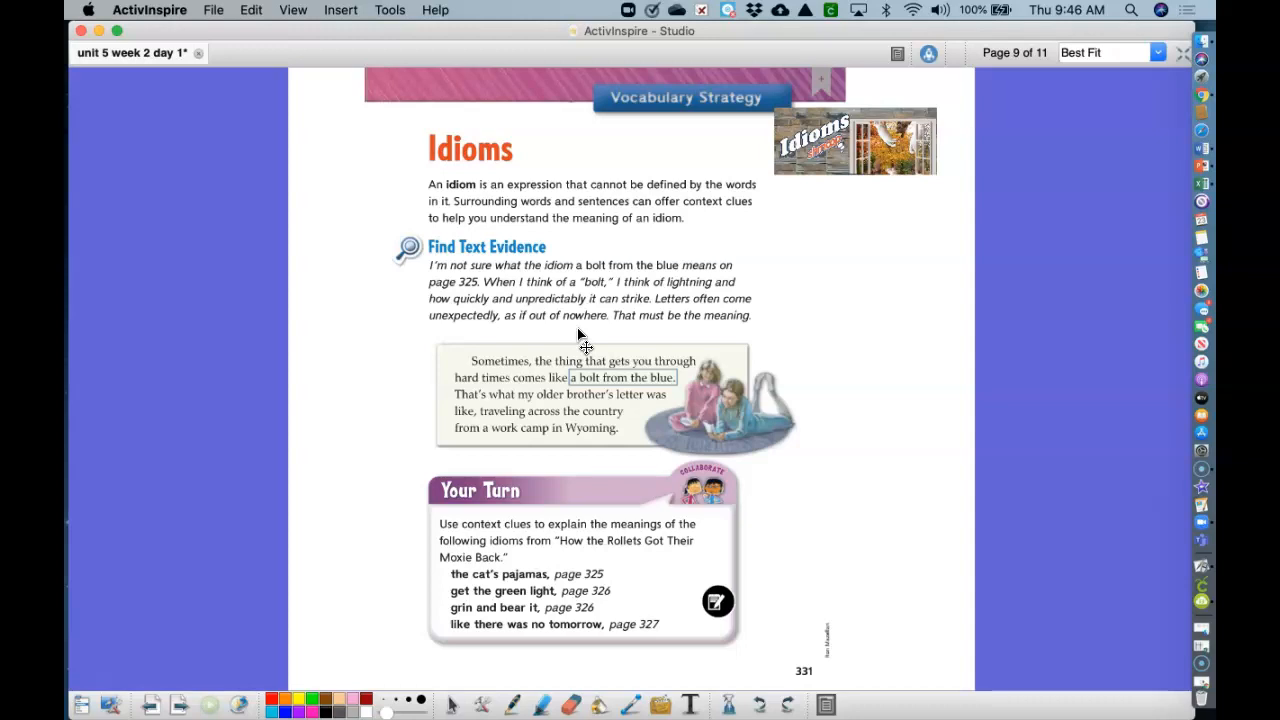
{"action": "mouse_move", "coordinate": [588, 345]}
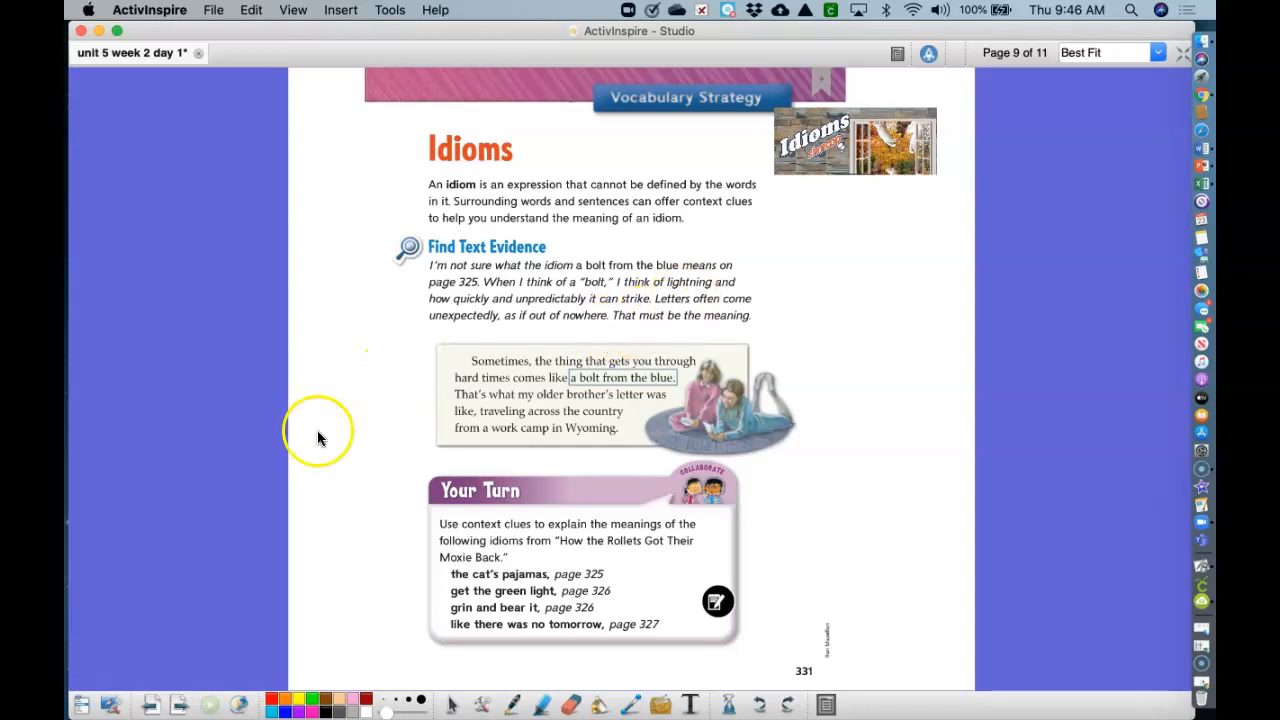
{"action": "mouse_move", "coordinate": [100, 685]}
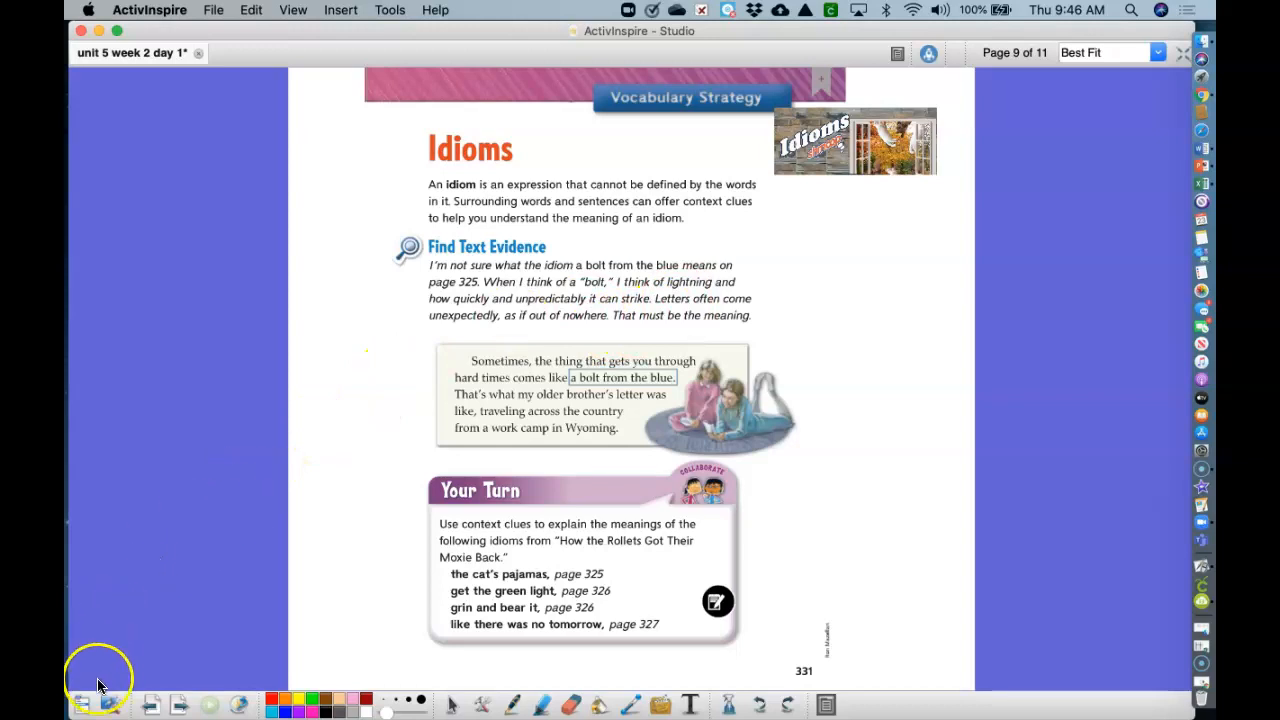